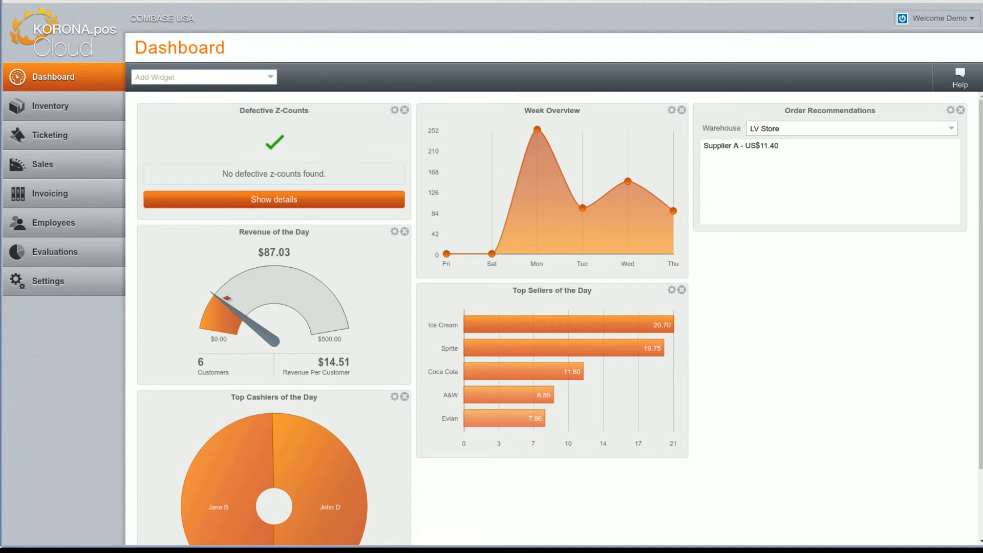
{"action": "mouse_move", "coordinate": [121, 144]}
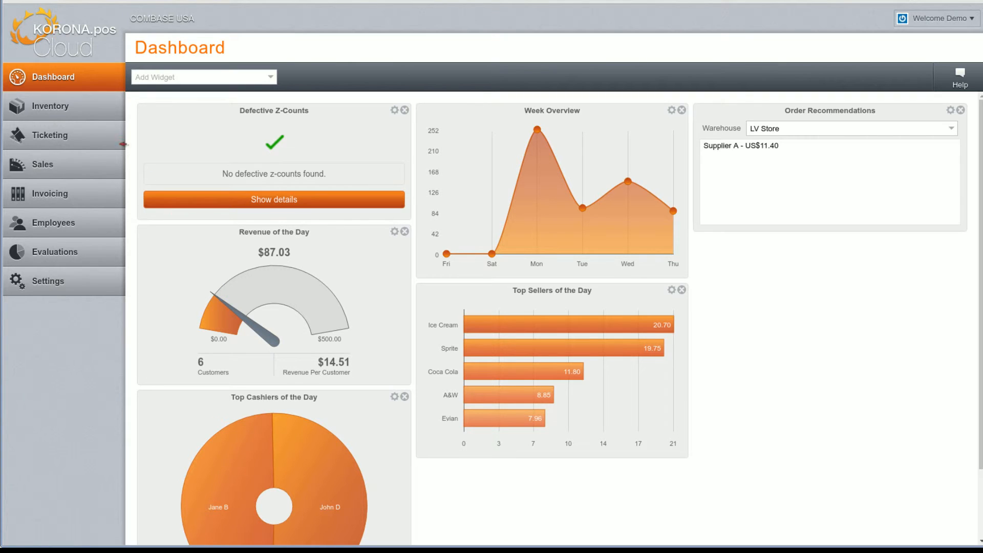
Open Edit Menu Entries for the Inventory section from the sidebar
{"action": "left_click", "coordinate": [51, 106]}
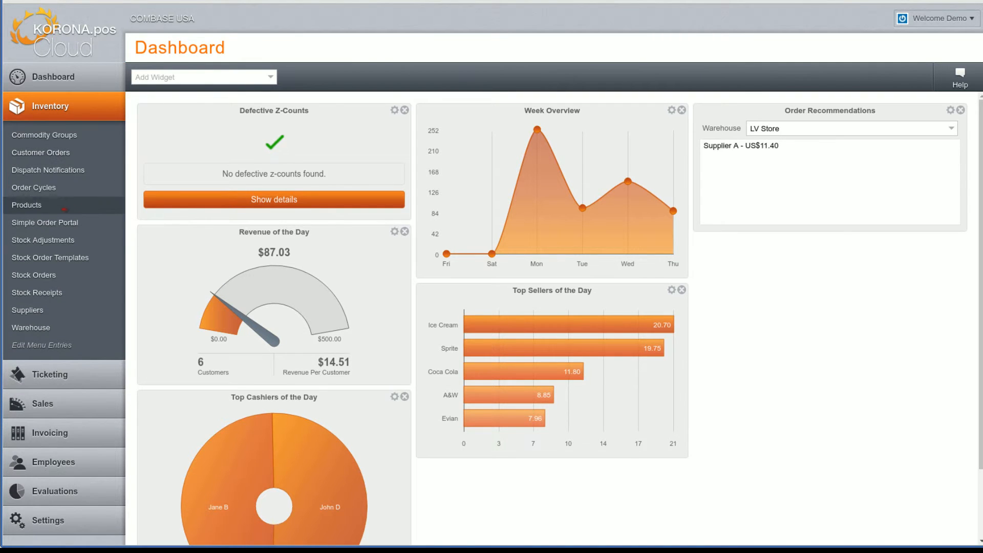
{"action": "mouse_move", "coordinate": [34, 275]}
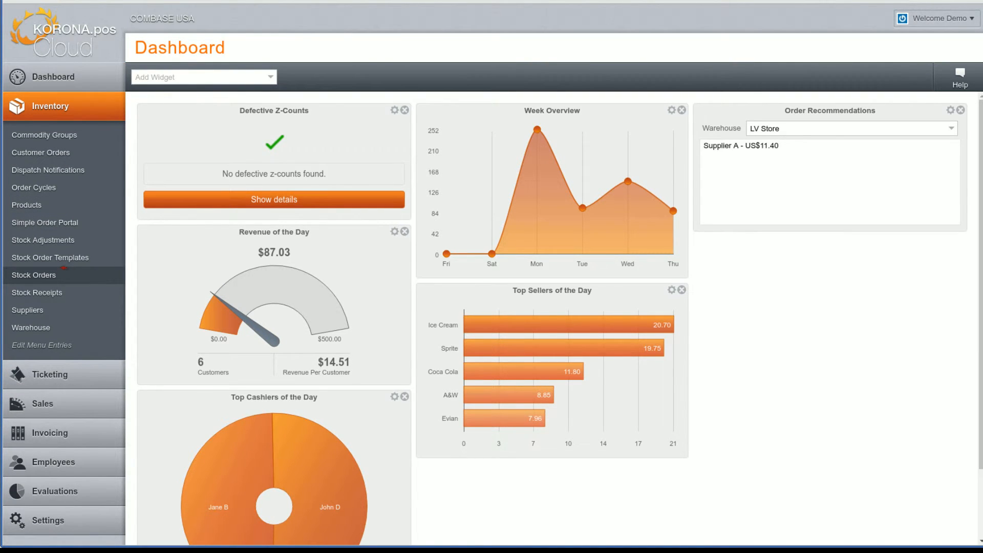
{"action": "mouse_move", "coordinate": [41, 345]}
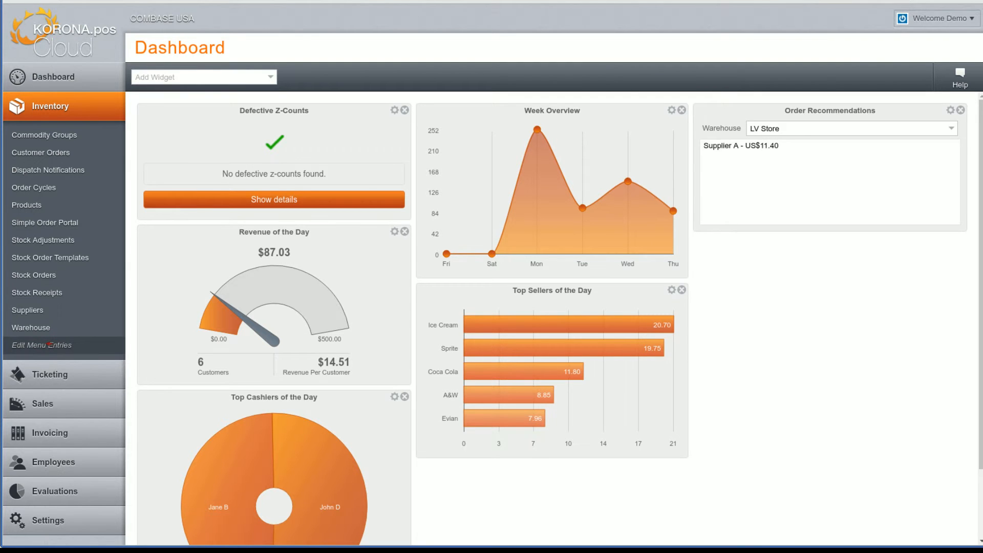
{"action": "left_click", "coordinate": [41, 345]}
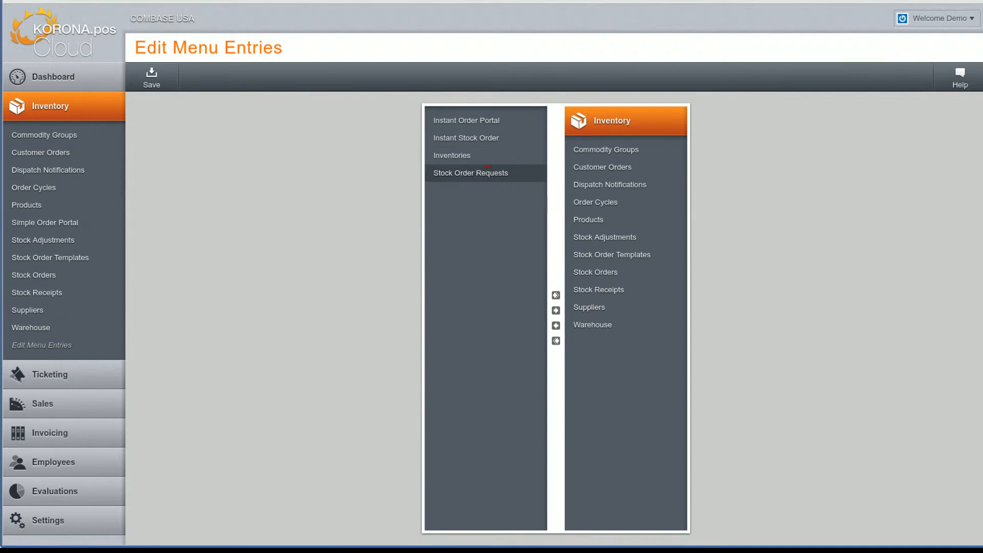
Open Inventory Counts, preview Merge Inventory Counts for counts 14, 13 and 12, then cancel without merging
{"action": "left_click", "coordinate": [451, 154]}
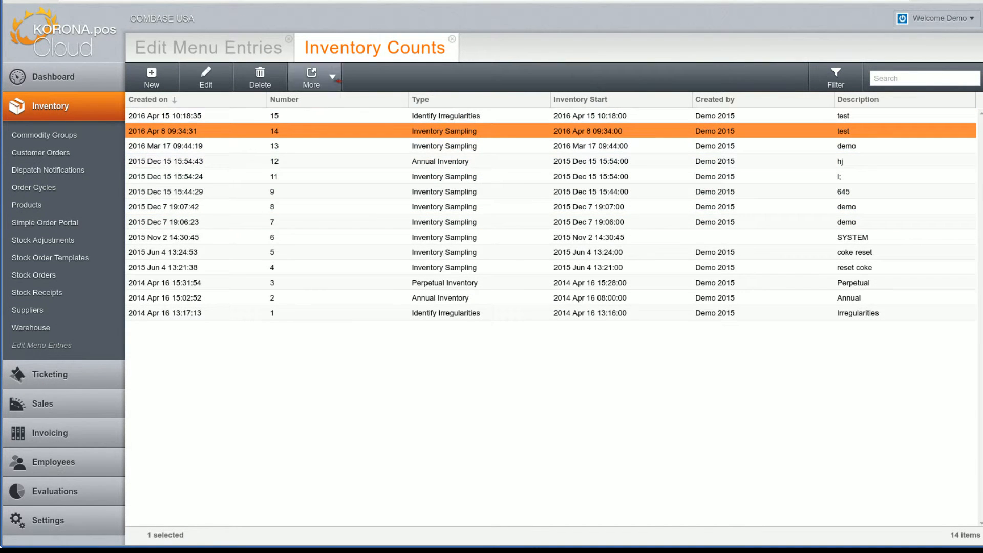
{"action": "left_click", "coordinate": [331, 80]}
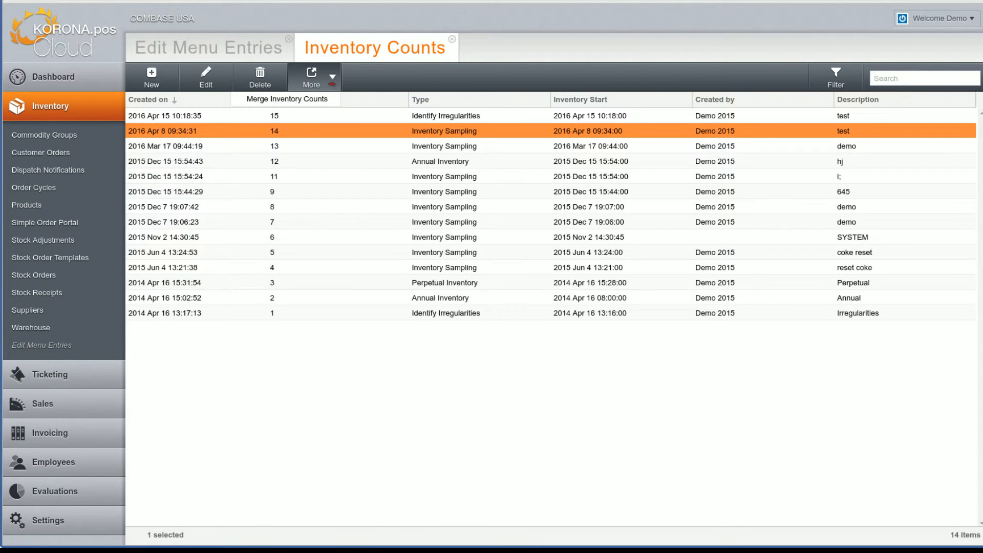
{"action": "mouse_move", "coordinate": [286, 99]}
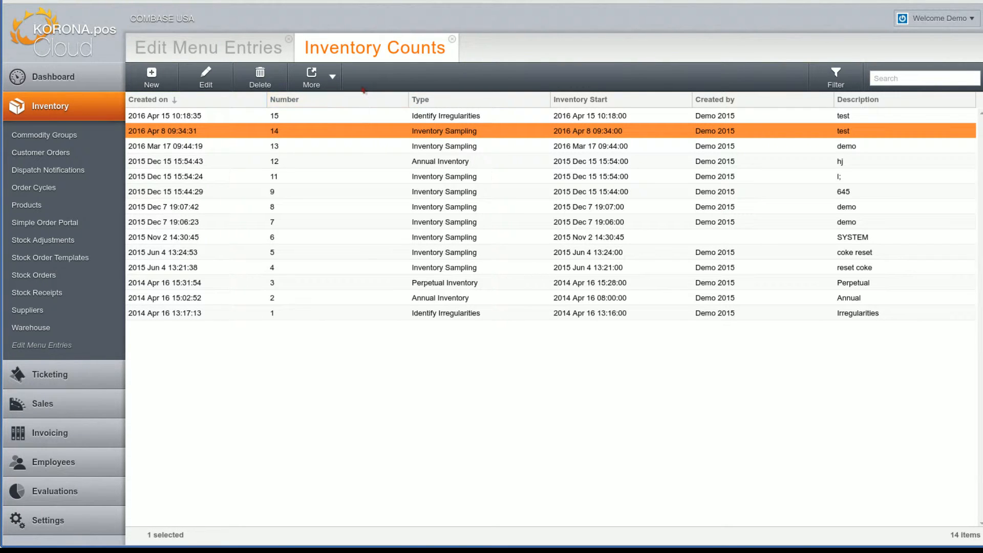
{"action": "left_click", "coordinate": [311, 77]}
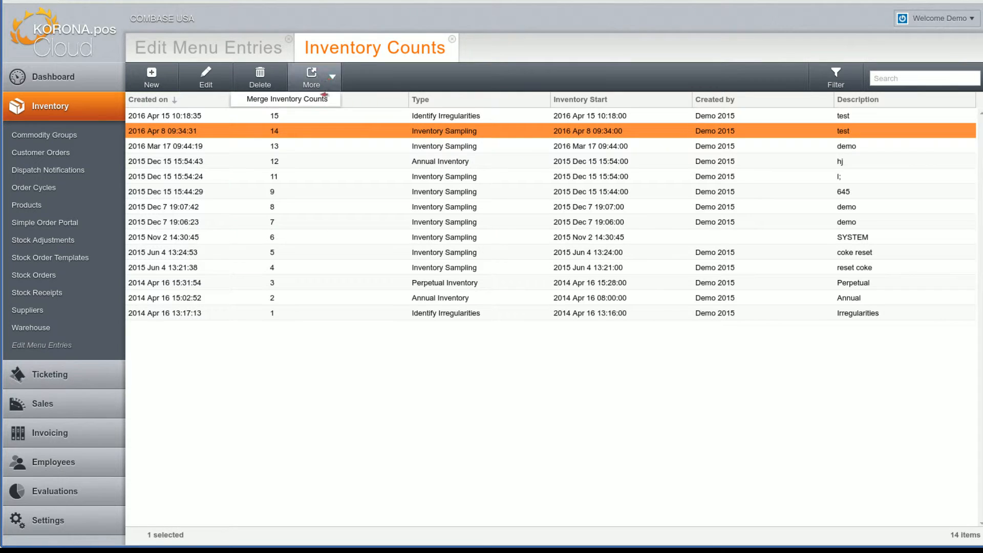
{"action": "mouse_move", "coordinate": [286, 99]}
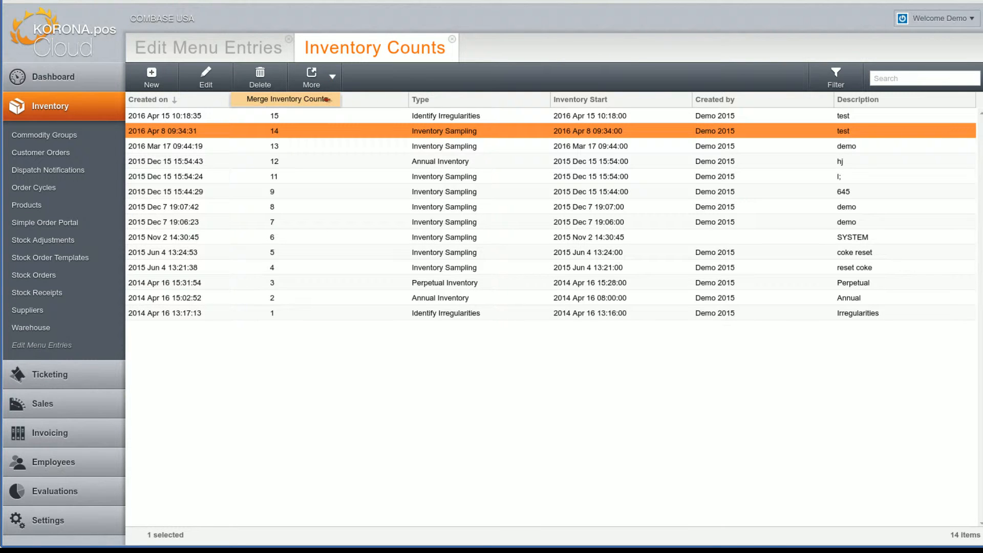
{"action": "left_click", "coordinate": [286, 100]}
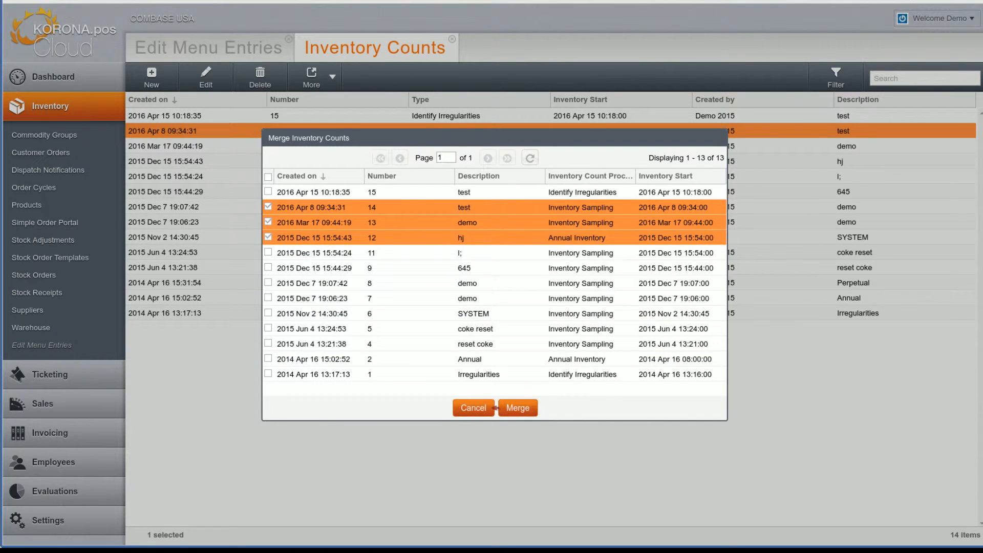
{"action": "left_click", "coordinate": [517, 407]}
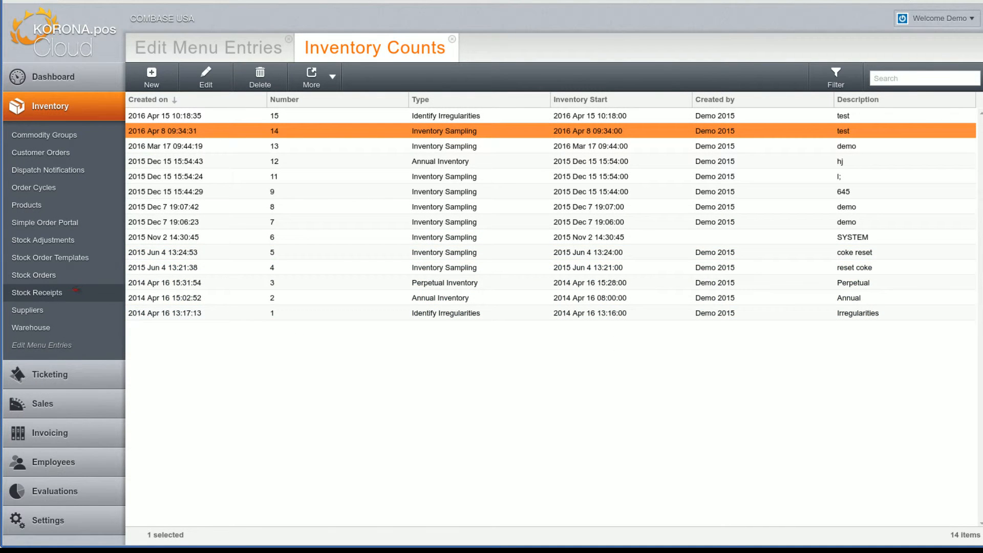
Scan product code 1 into stock receipt 100041, then cancel and discard the scanned articles
{"action": "left_click", "coordinate": [37, 293]}
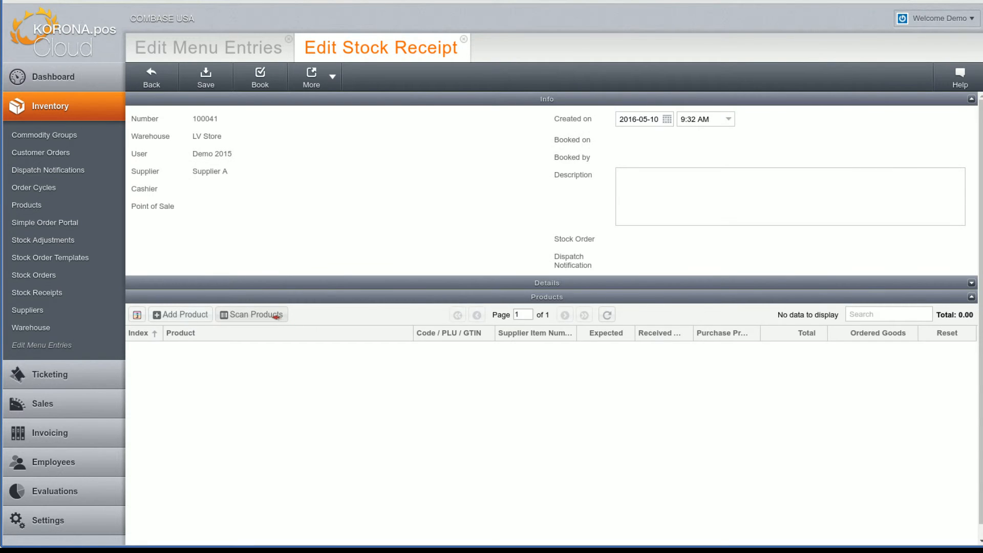
{"action": "left_click", "coordinate": [251, 314]}
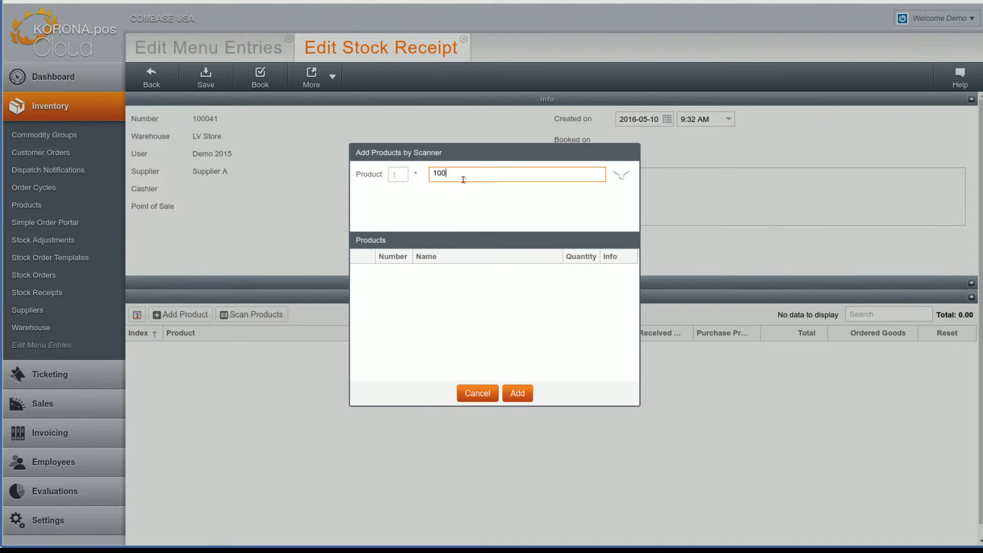
{"action": "type", "text": "11"}
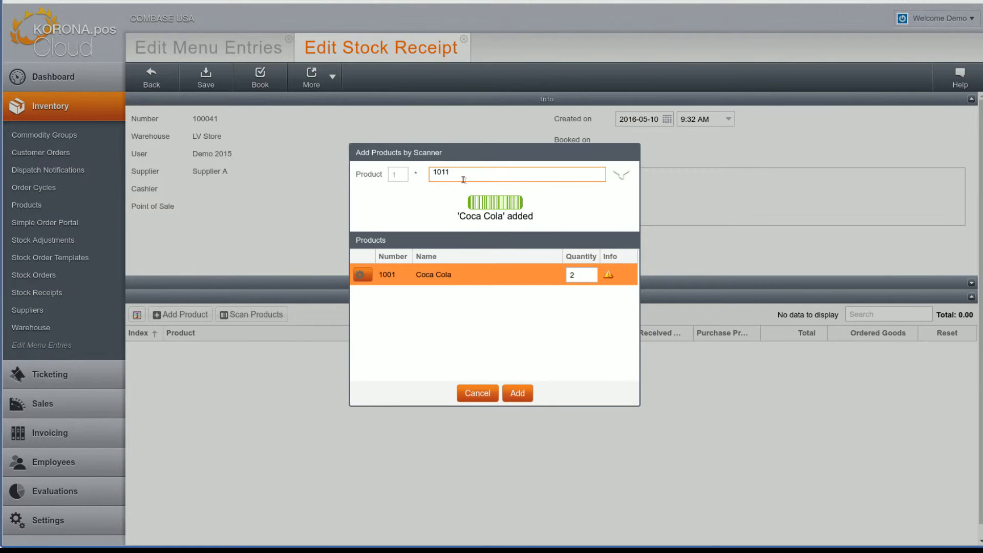
{"action": "left_click", "coordinate": [517, 393]}
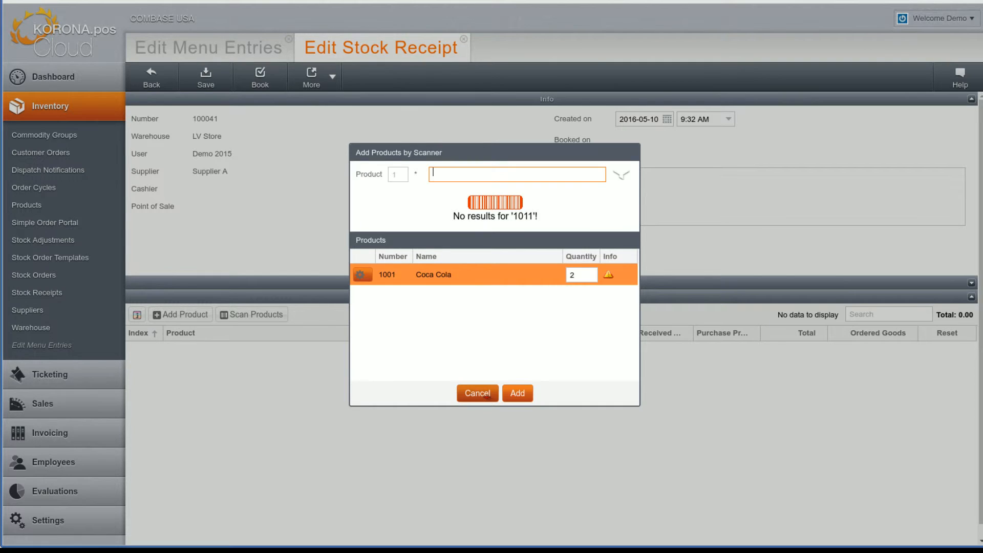
{"action": "left_click", "coordinate": [476, 393]}
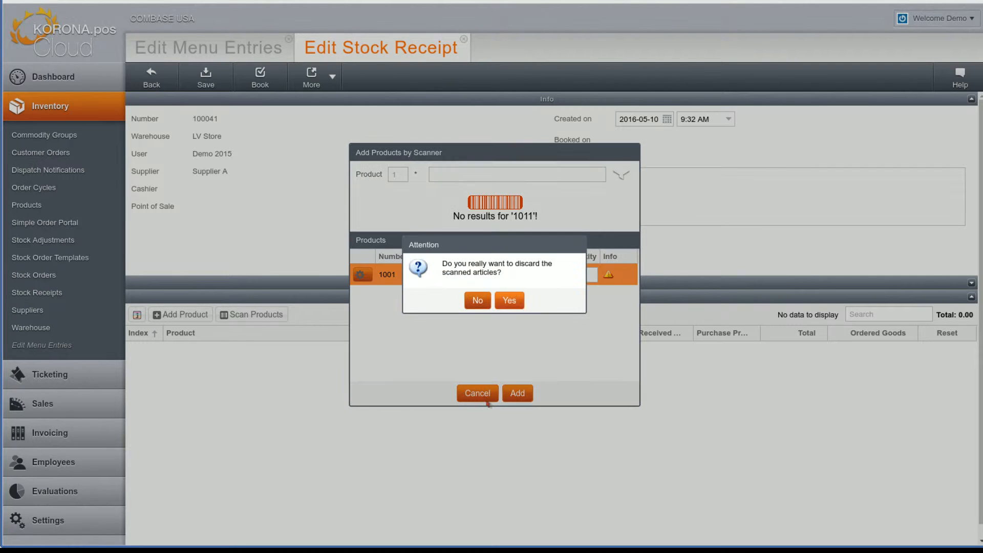
{"action": "left_click", "coordinate": [509, 300]}
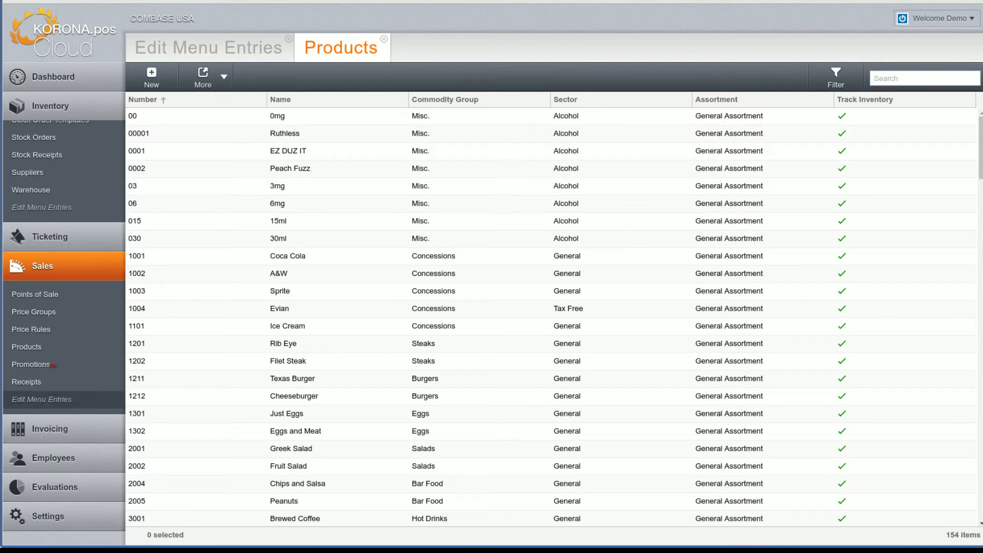
View the back office versus POS revisions for point of sale 04, then close the comparison
{"action": "left_click", "coordinate": [35, 298]}
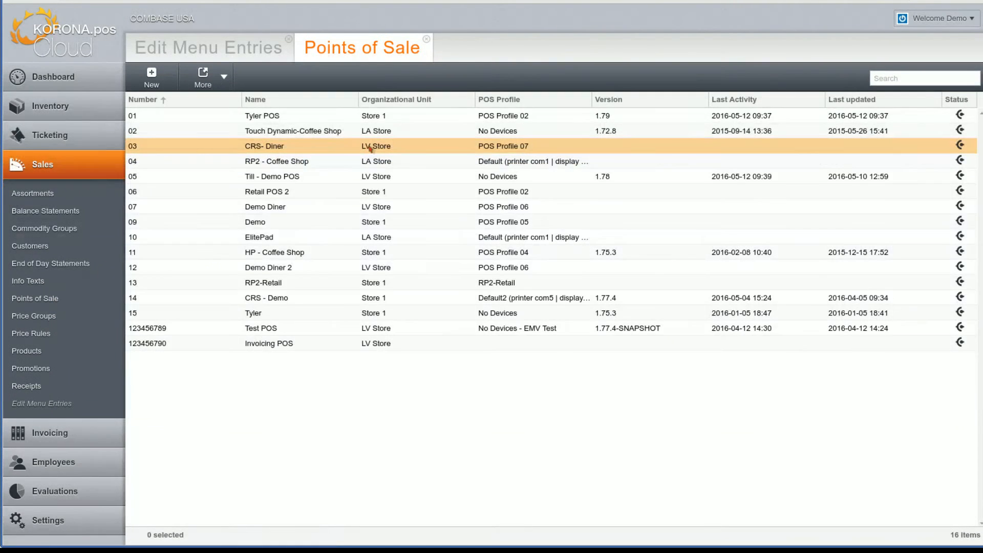
{"action": "left_click", "coordinate": [282, 161]}
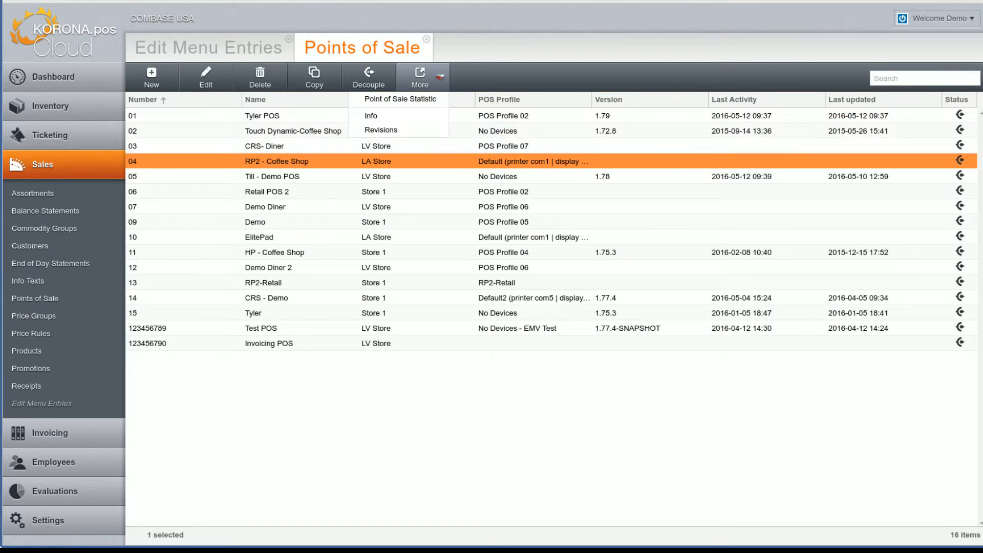
{"action": "left_click", "coordinate": [381, 130]}
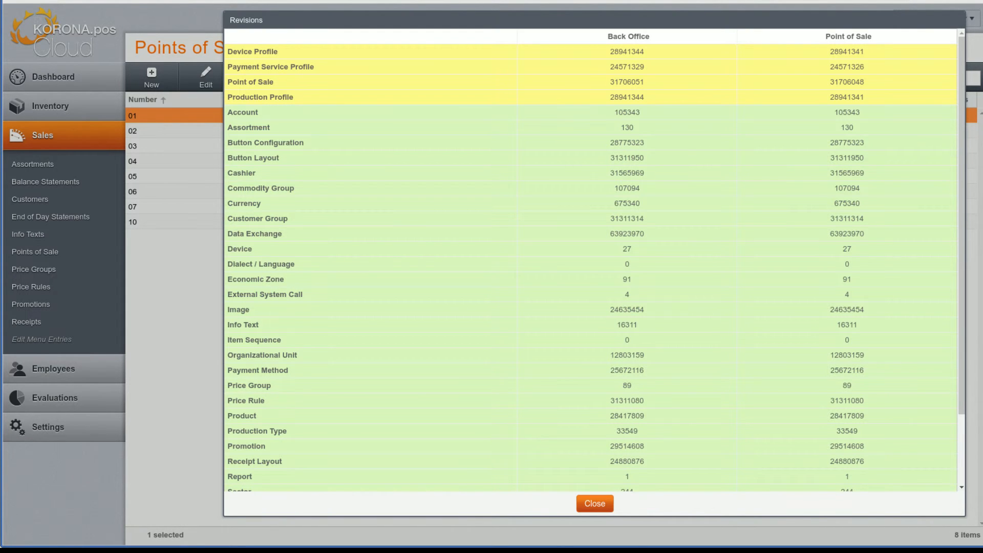
{"action": "left_click", "coordinate": [593, 503]}
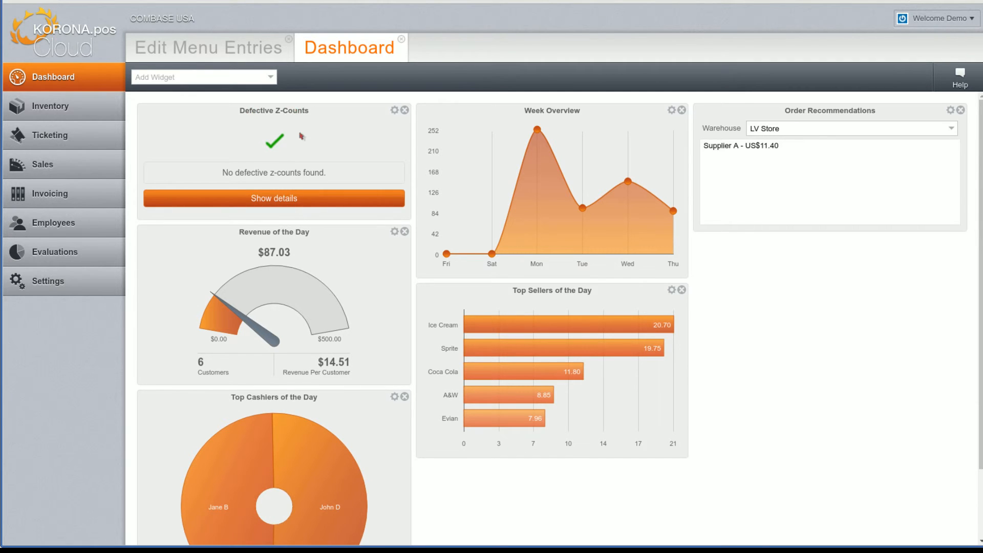
{"action": "mouse_move", "coordinate": [275, 164]}
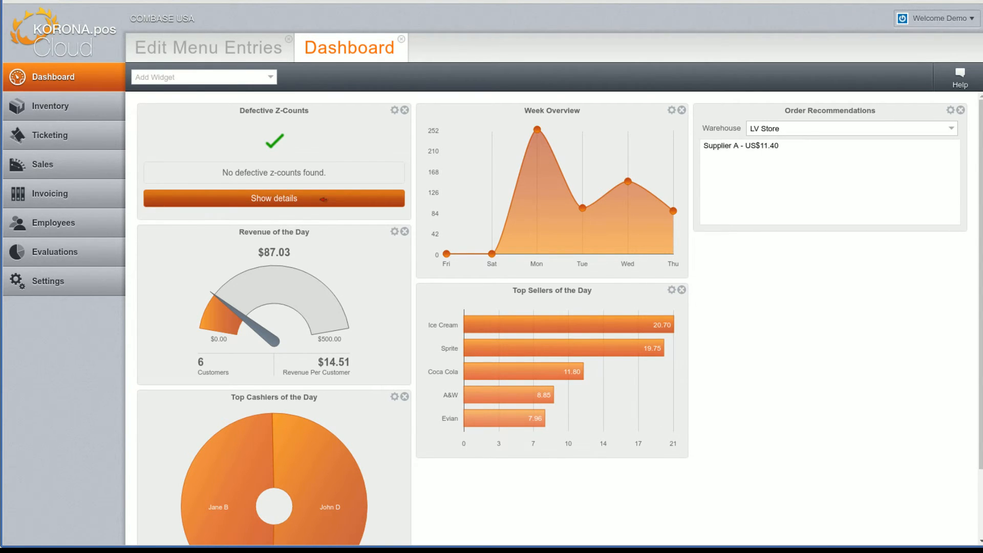
{"action": "left_click", "coordinate": [272, 198]}
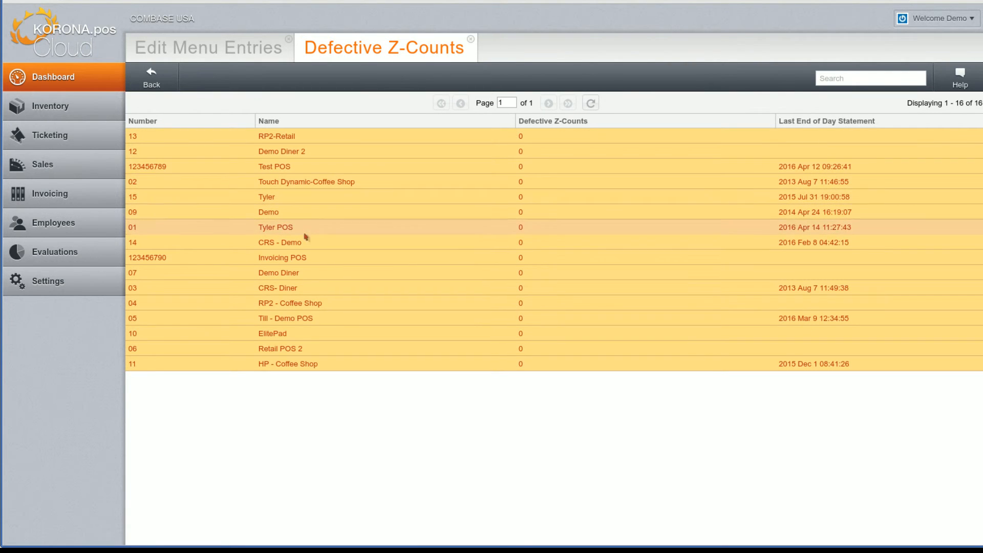
{"action": "mouse_move", "coordinate": [206, 101]}
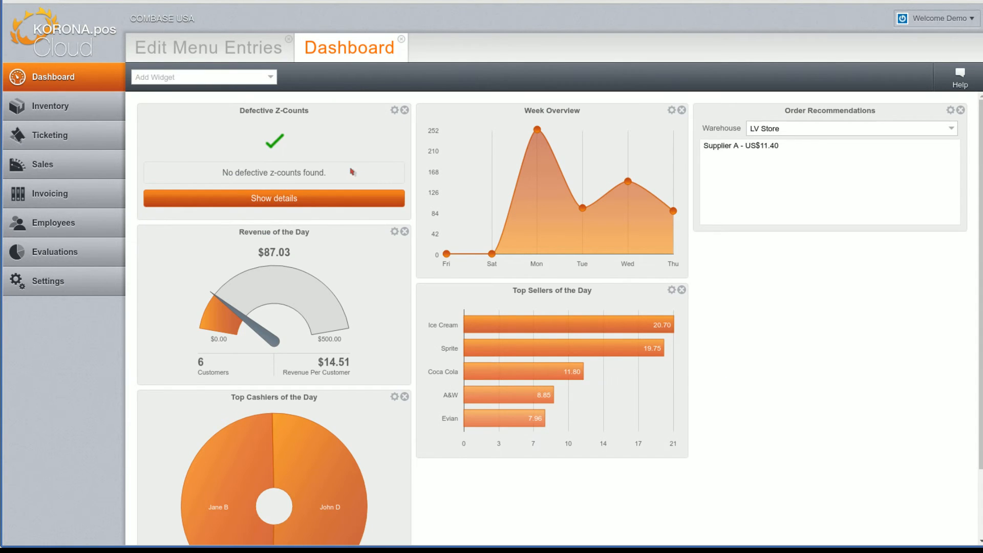
{"action": "mouse_move", "coordinate": [345, 165]}
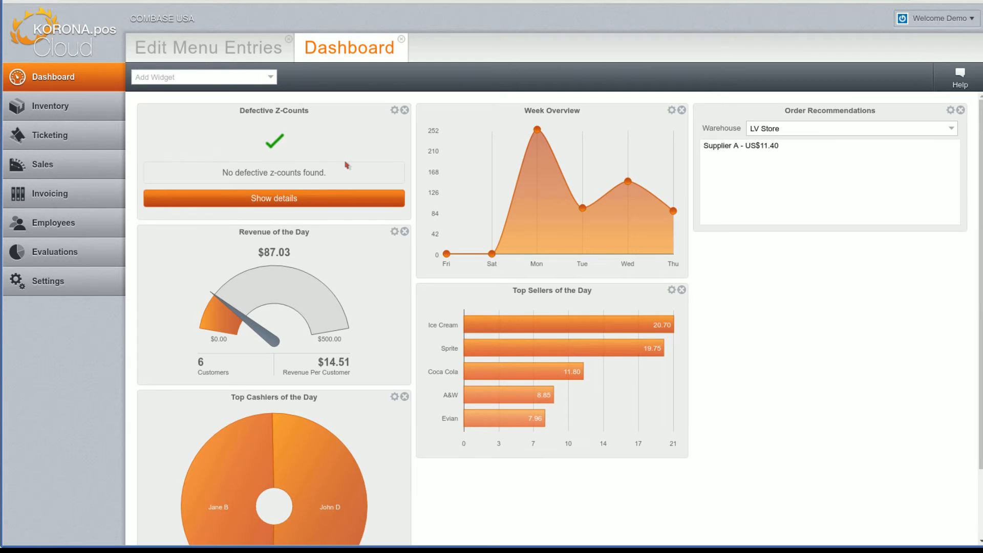
{"action": "mouse_move", "coordinate": [344, 162]}
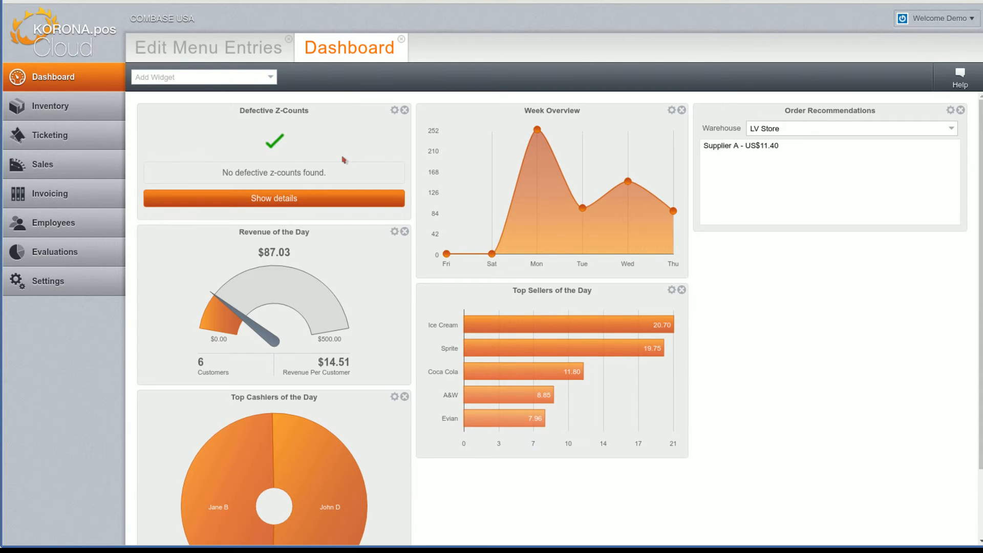
Select Sprite in the Inventory Products list and make a copy of it
{"action": "left_click", "coordinate": [50, 105]}
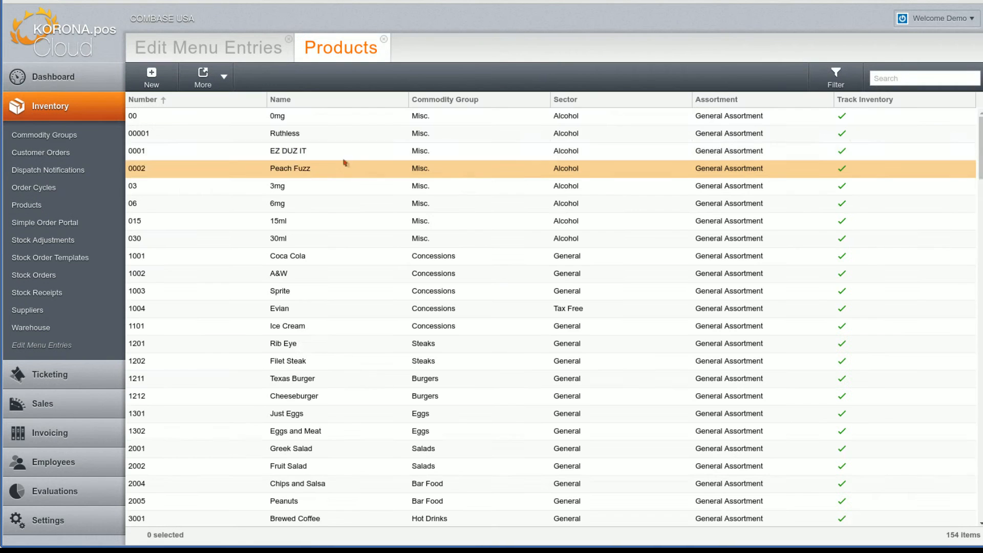
{"action": "left_click", "coordinate": [329, 273]}
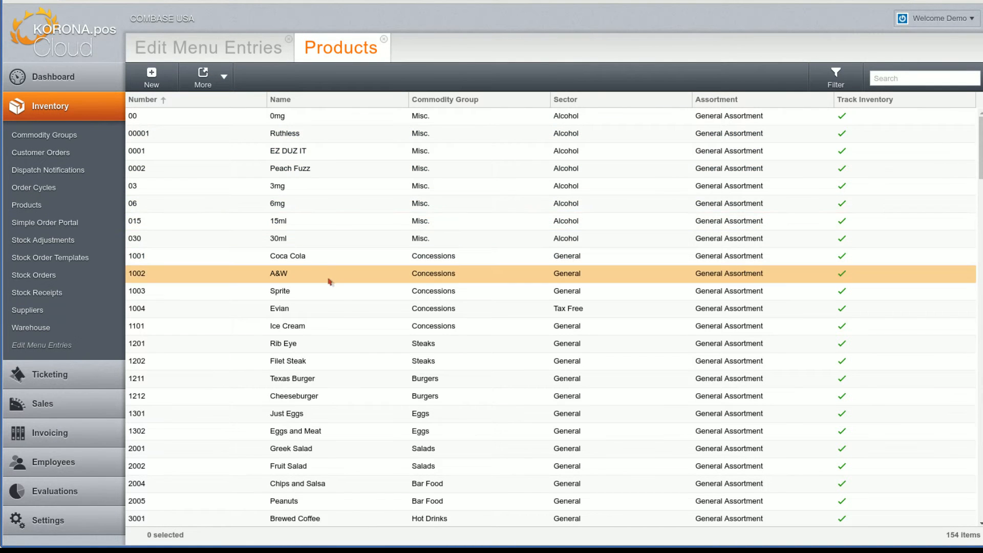
{"action": "left_click", "coordinate": [279, 291]}
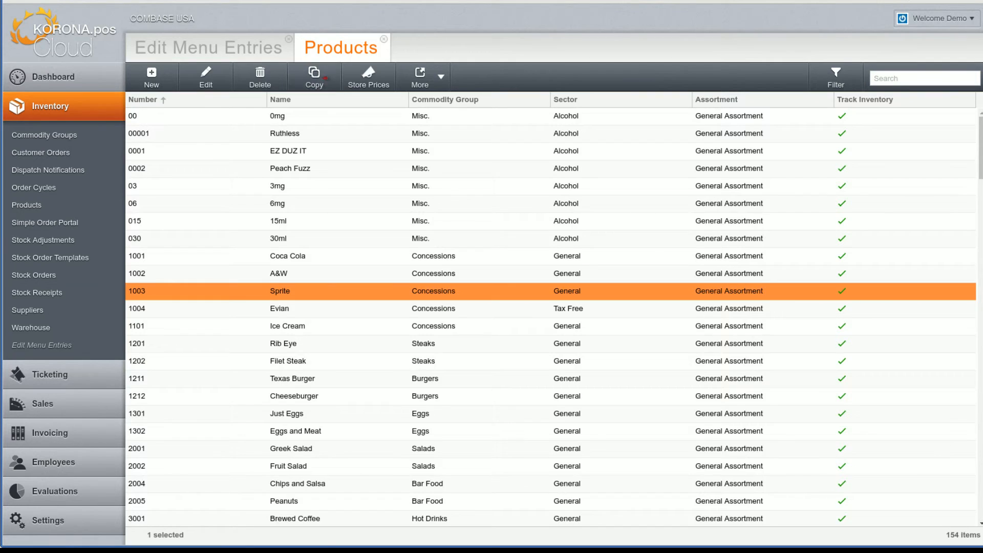
{"action": "left_click", "coordinate": [314, 77]}
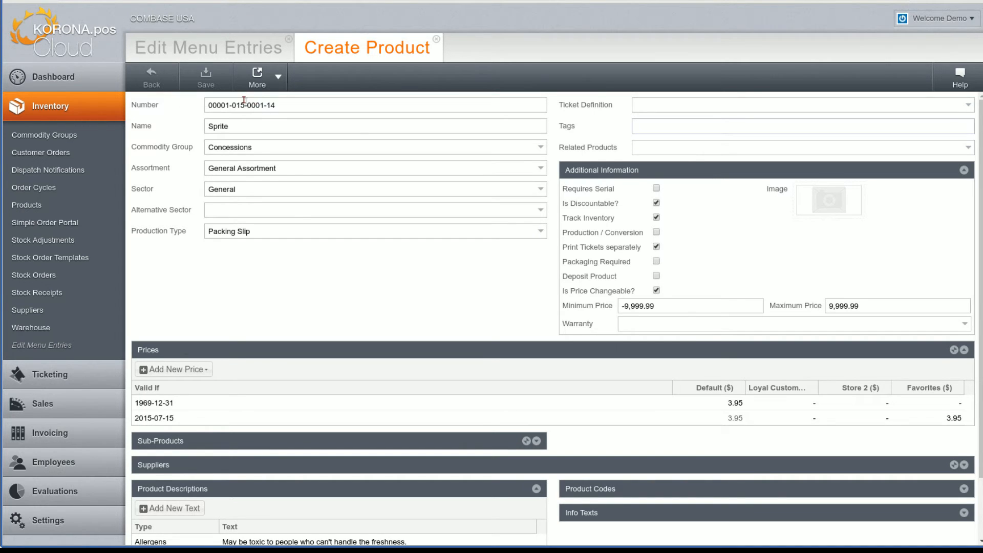
Save the copied Sprite product and return to the list, discarding the leftover blank form
{"action": "left_click", "coordinate": [205, 77]}
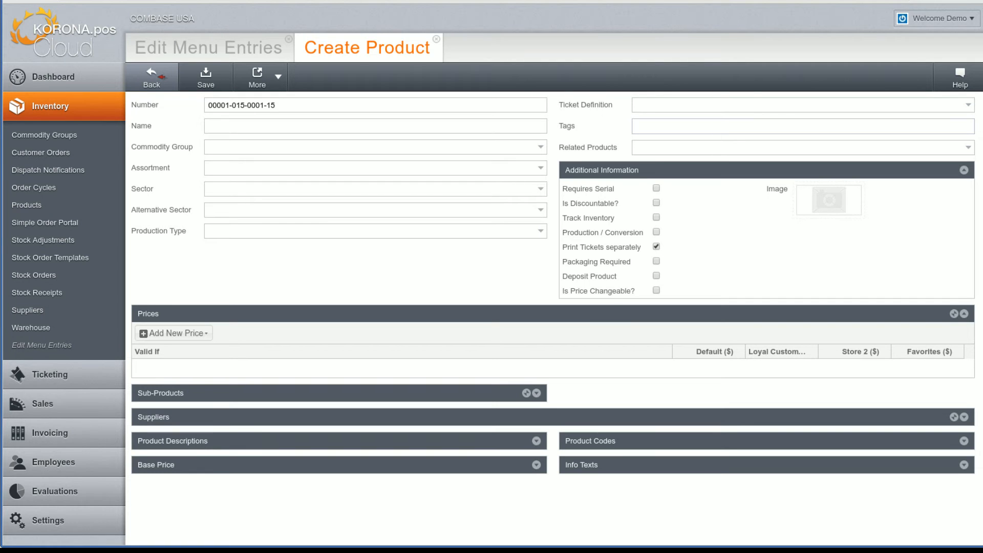
{"action": "left_click", "coordinate": [151, 77]}
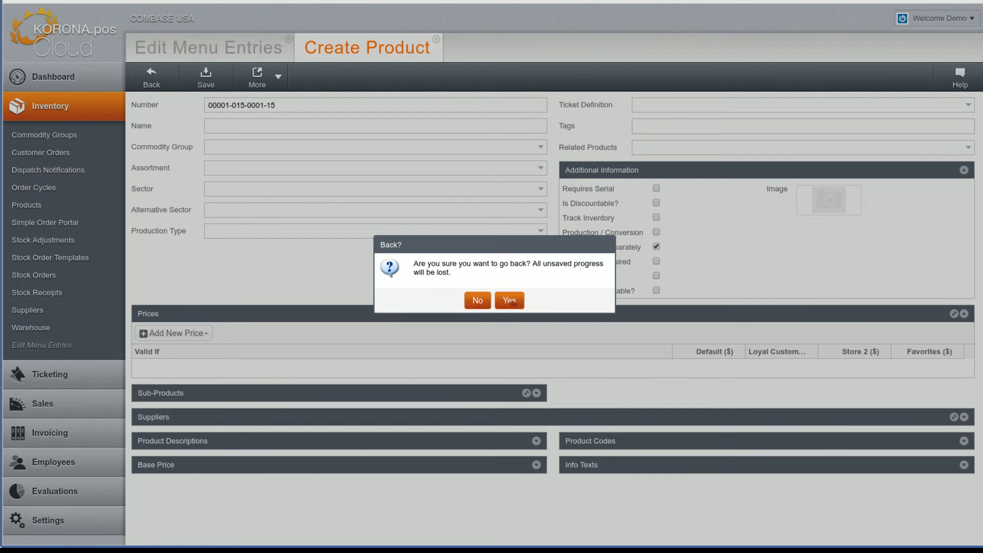
{"action": "left_click", "coordinate": [508, 300]}
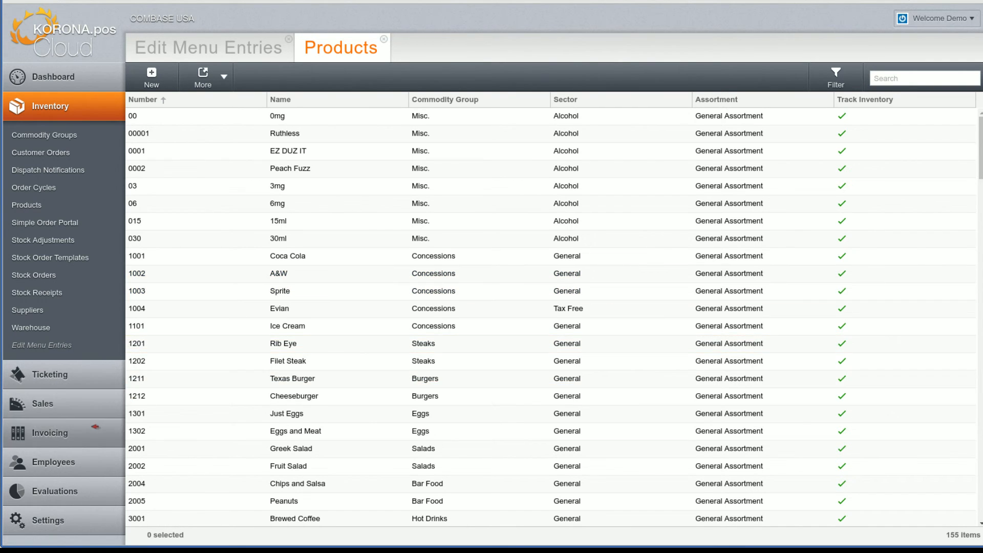
Create a new invoice under Invoicing, checking LV Store is set as the warehouse
{"action": "left_click", "coordinate": [49, 431]}
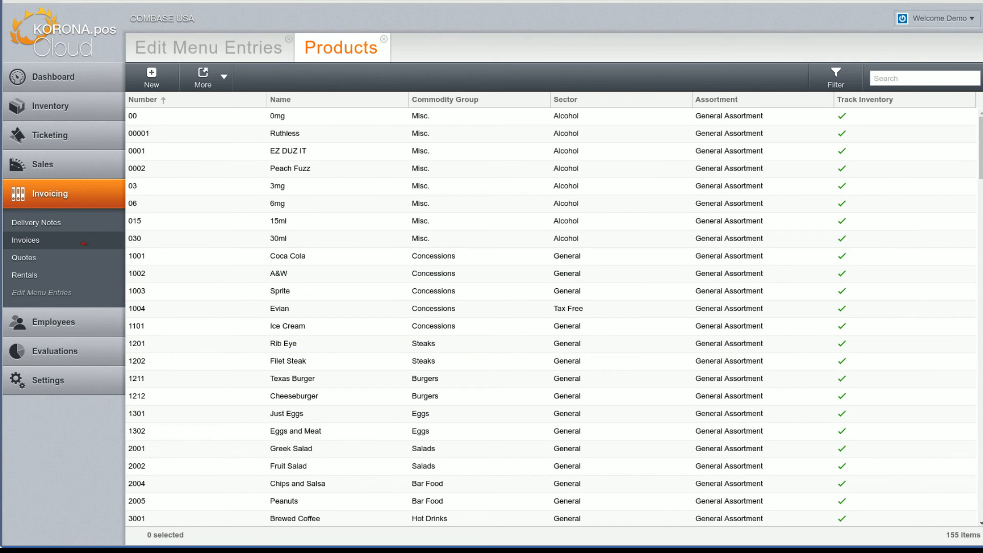
{"action": "left_click", "coordinate": [25, 240]}
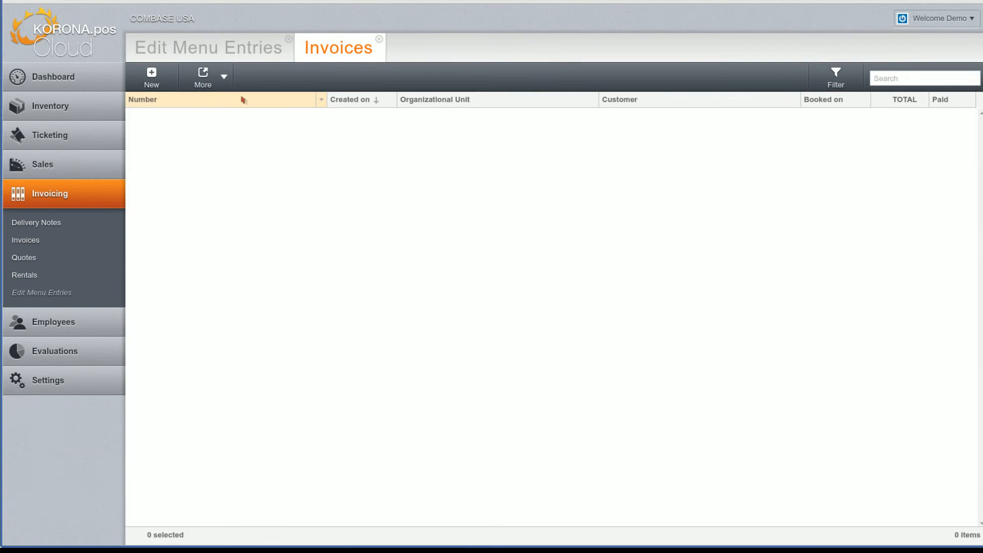
{"action": "left_click", "coordinate": [151, 77]}
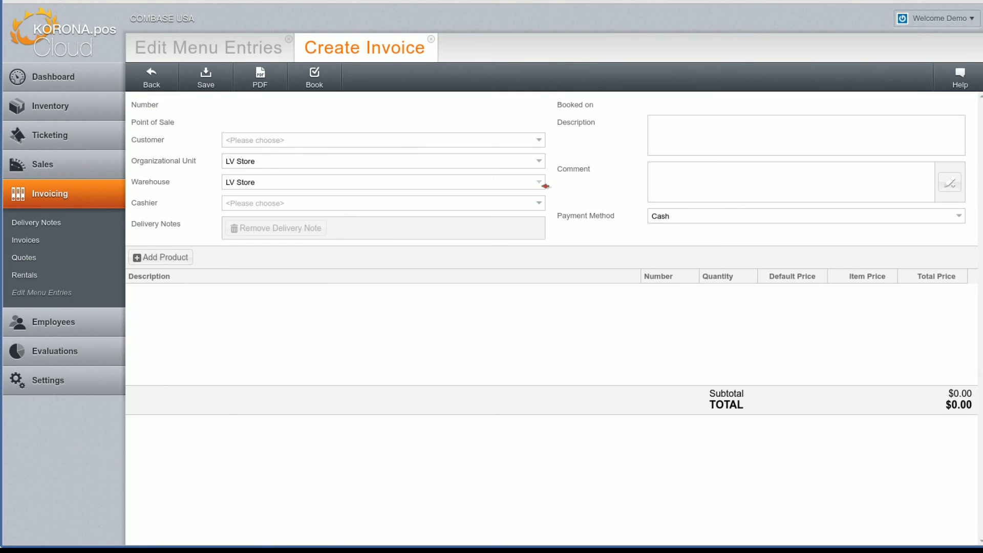
{"action": "left_click", "coordinate": [382, 182]}
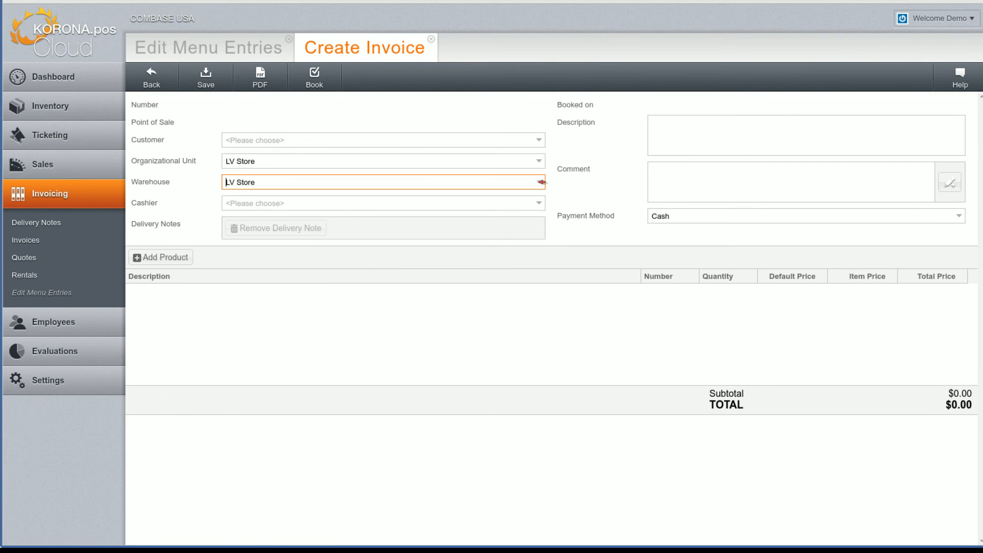
{"action": "left_click", "coordinate": [538, 182]}
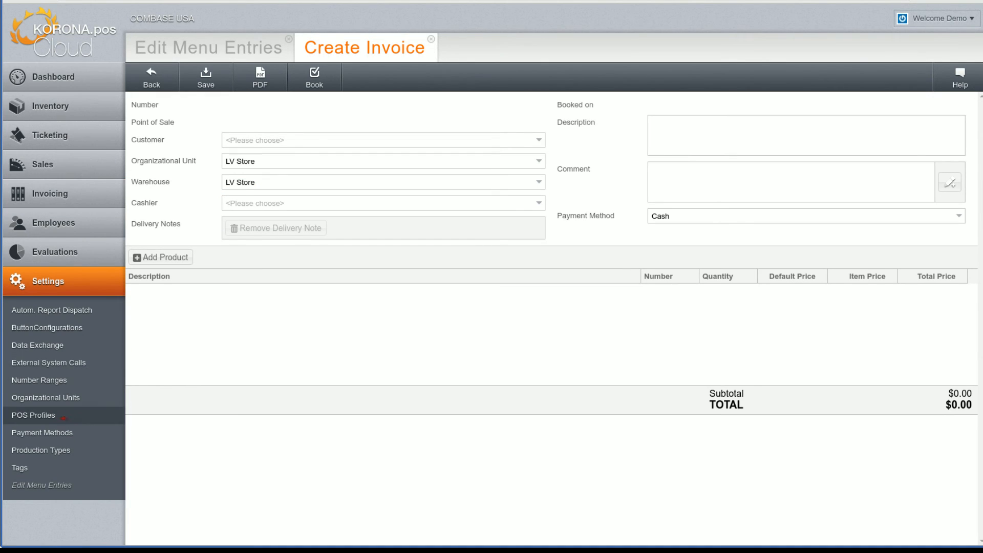
Open POS Profiles discarding the draft invoice, set invoicing receipt copies to 5, then close without saving
{"action": "left_click", "coordinate": [431, 40]}
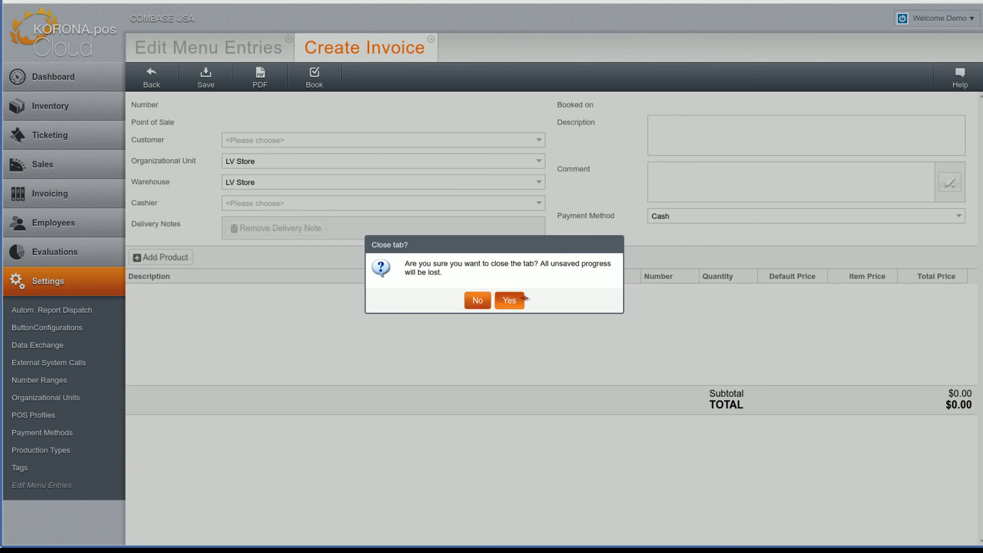
{"action": "left_click", "coordinate": [508, 300]}
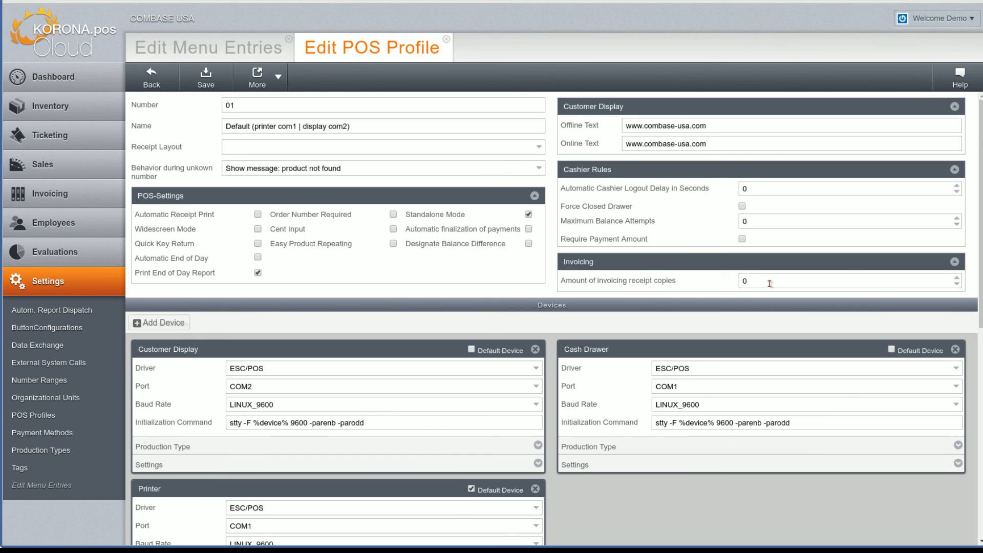
{"action": "left_click", "coordinate": [846, 280]}
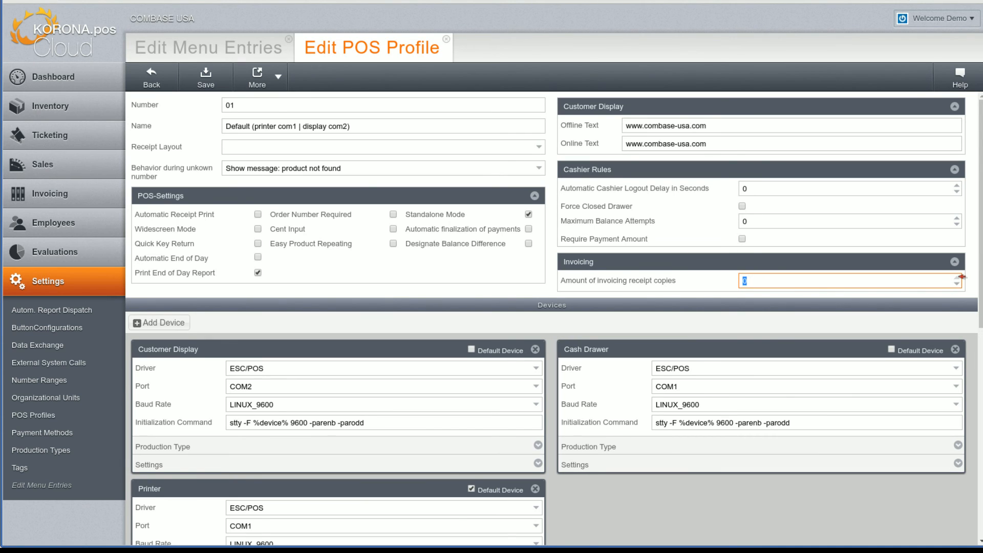
{"action": "type", "text": "5"}
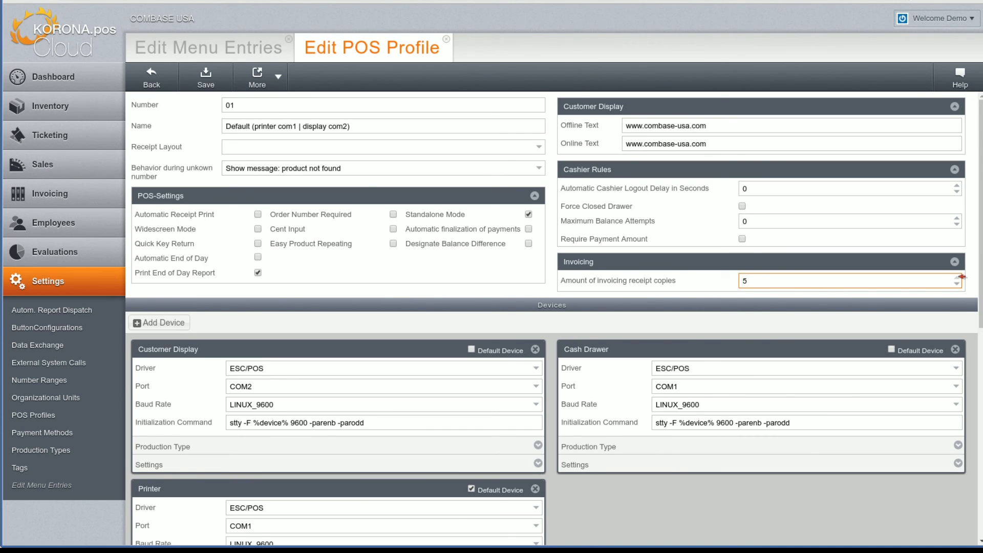
{"action": "mouse_move", "coordinate": [932, 275]}
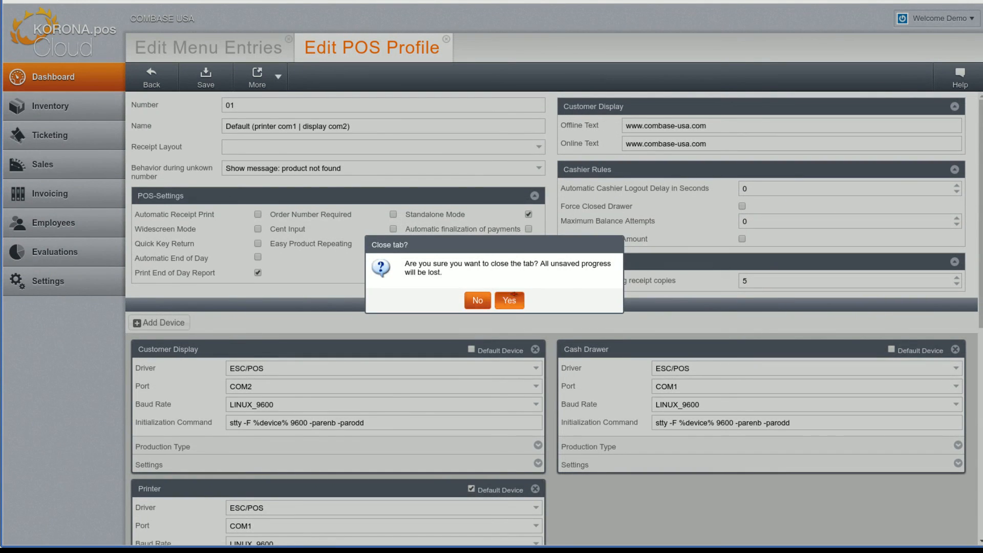
{"action": "left_click", "coordinate": [509, 301]}
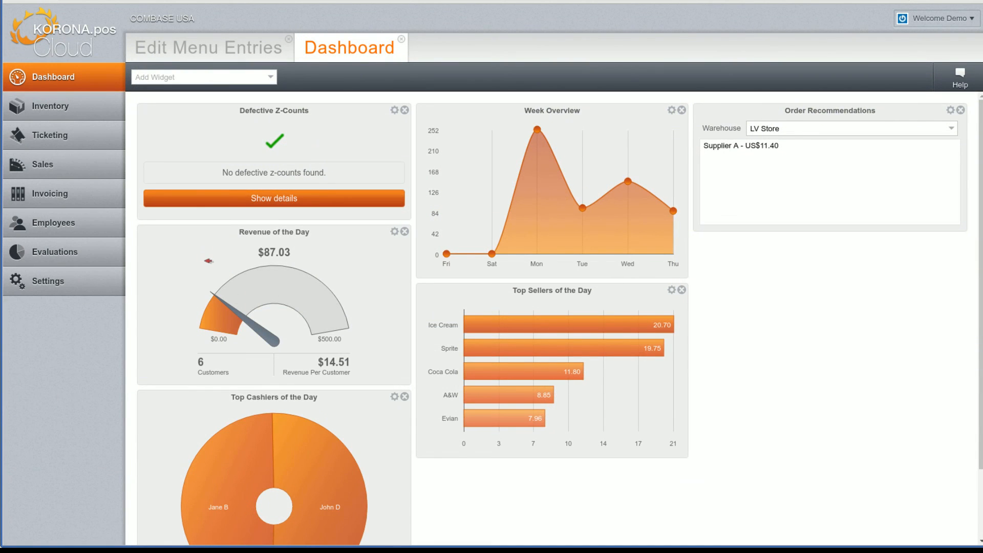